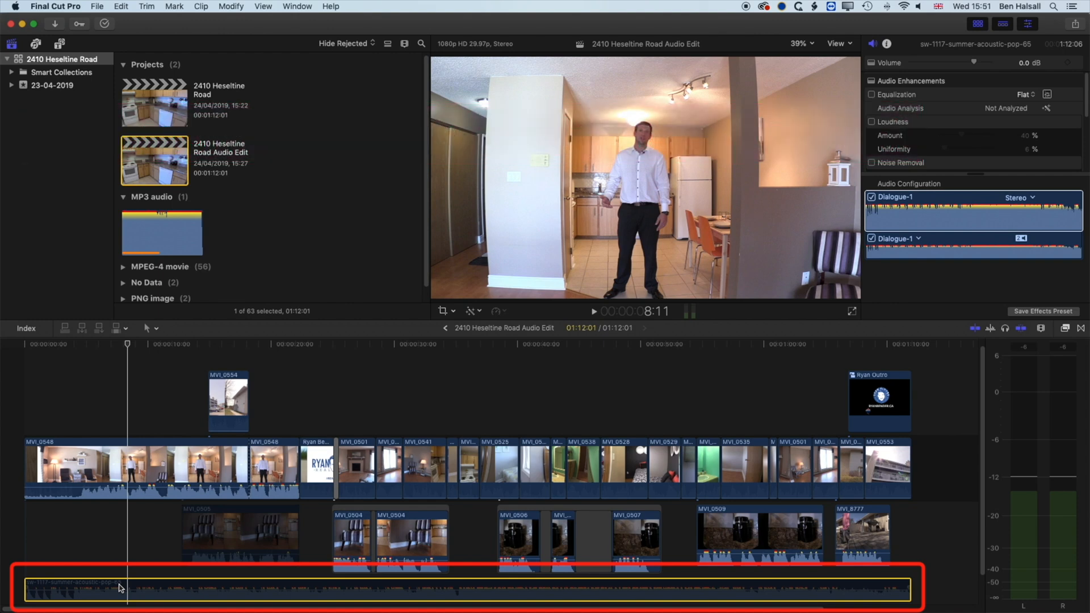
Apply a workspace layout from Window > Workspaces with a taller inspector above the timeline.
click(297, 6)
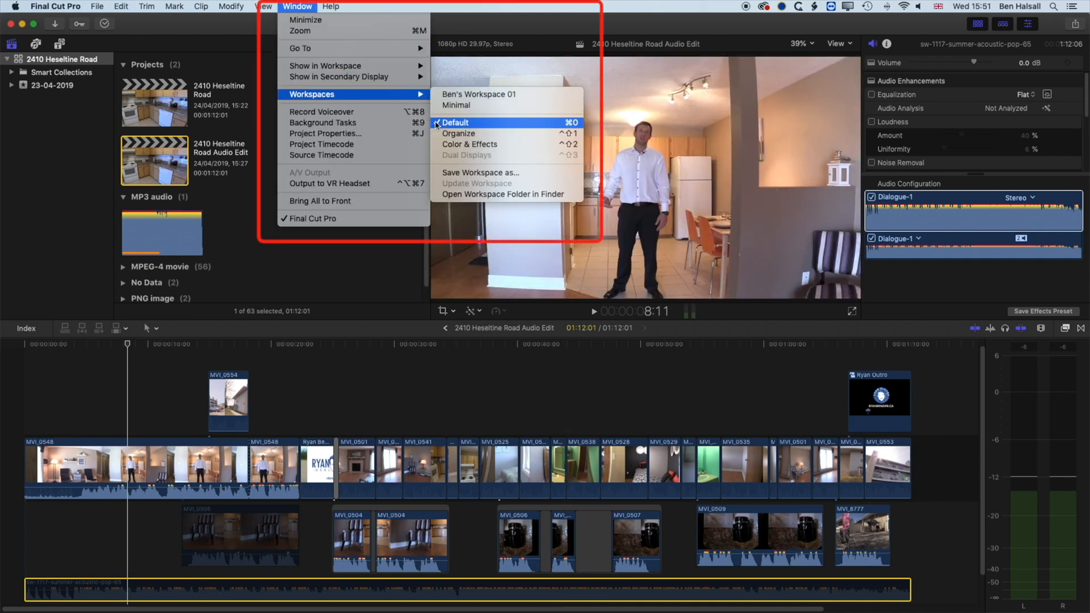
click(454, 123)
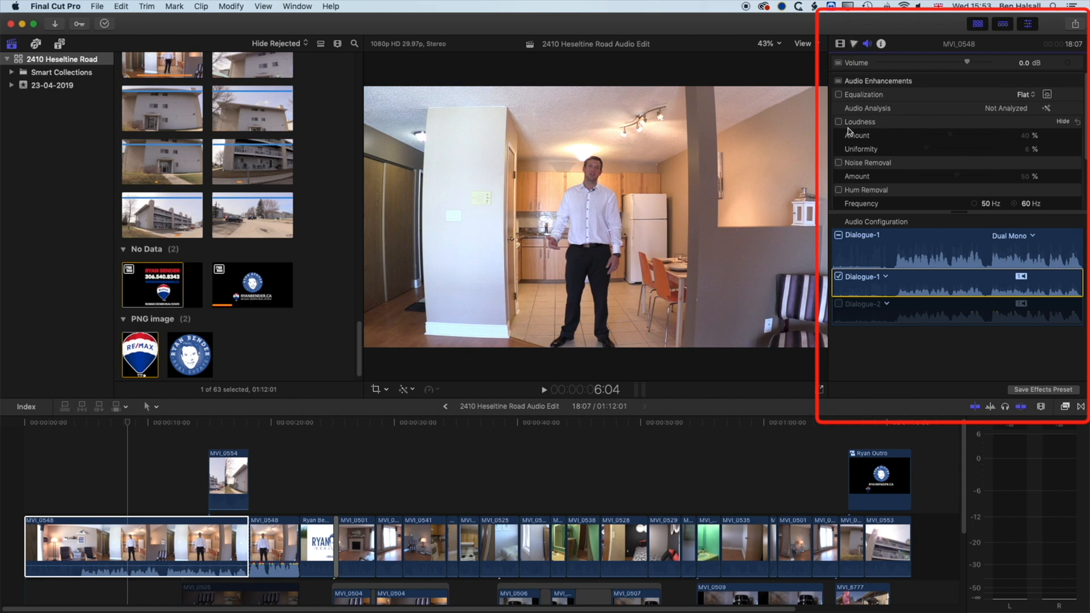
Enable Loudness on MVI_0548 at 40% amount and 6% uniformity.
click(839, 121)
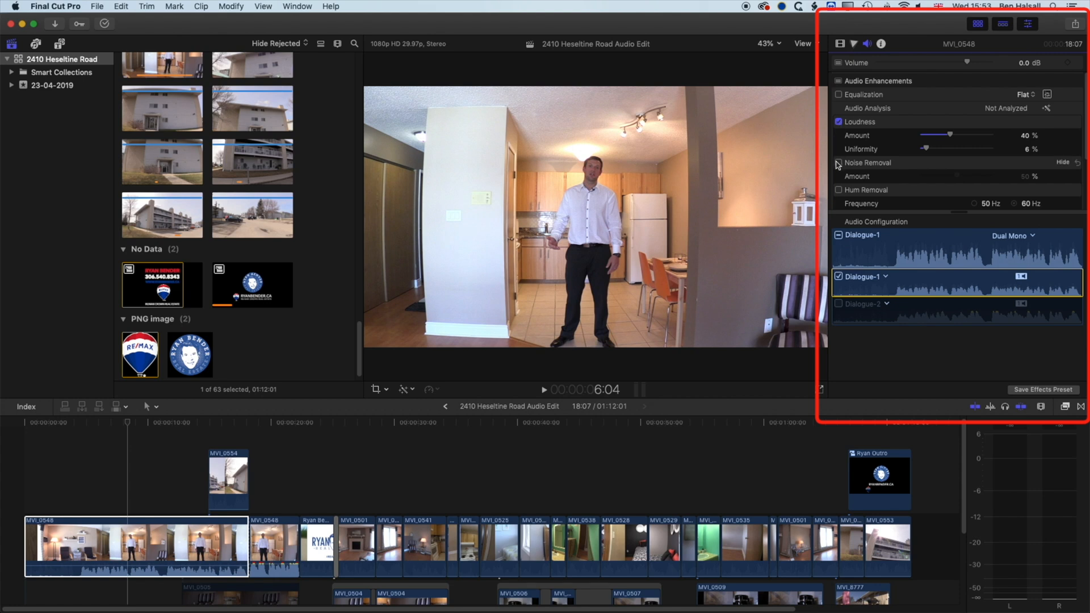
Enable Noise Removal on MVI_0548 at 20% alongside Loudness.
click(838, 163)
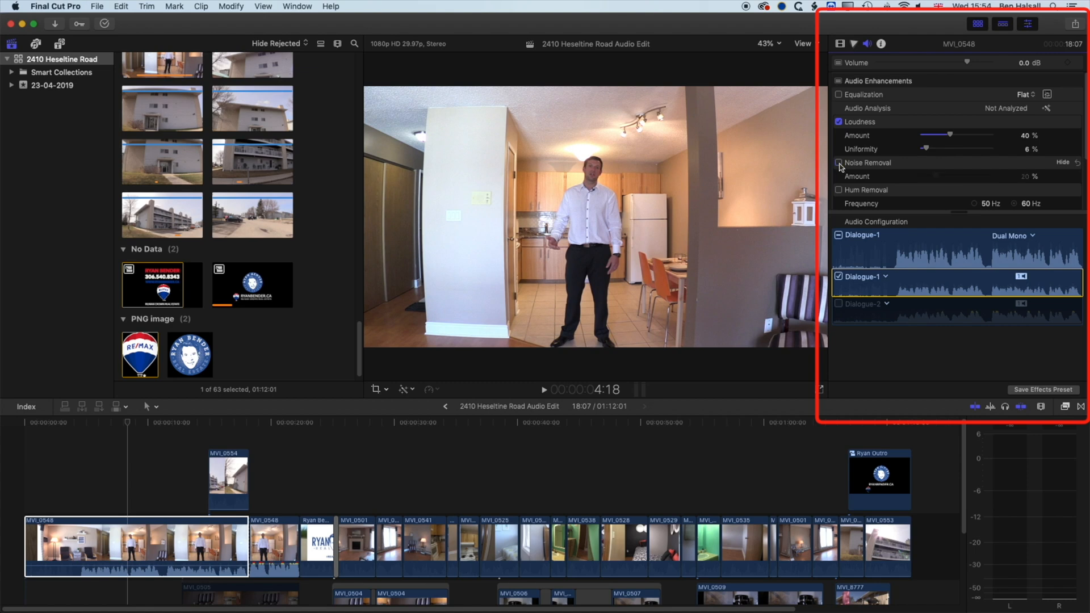
click(838, 162)
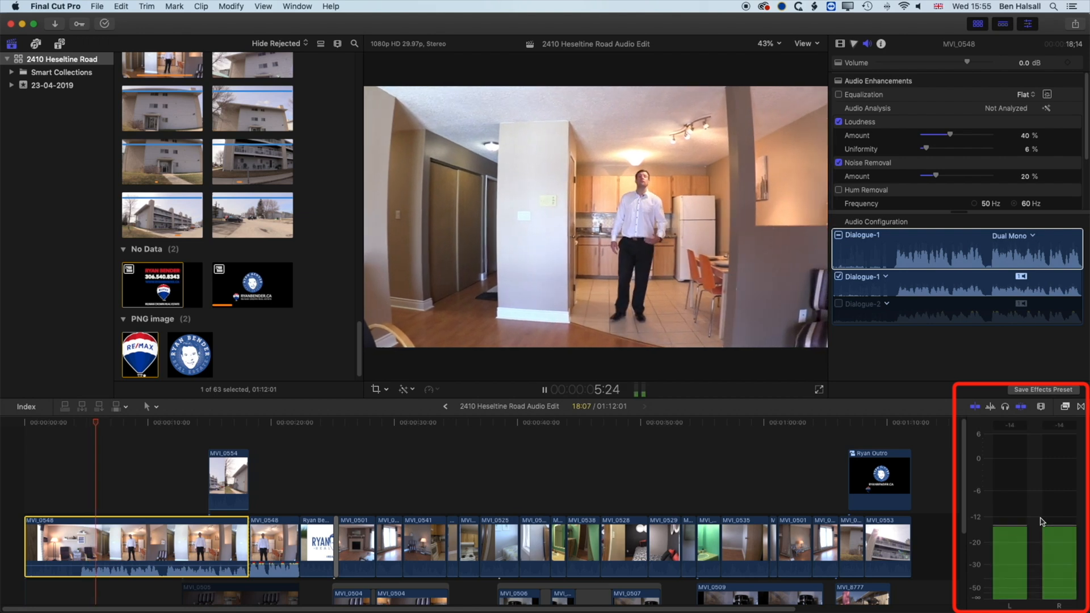